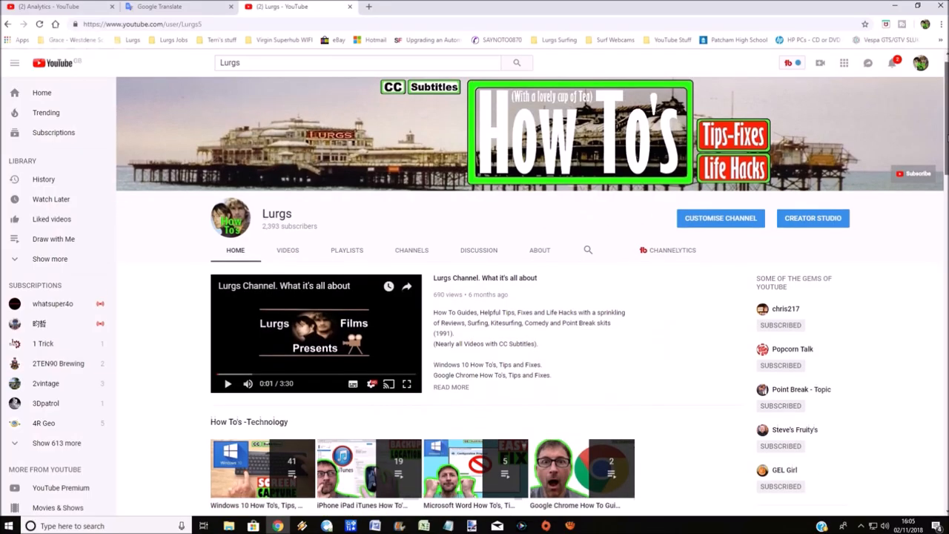
Step: Launch Snipping Tool from taskbar search and choose Free-form Snip mode
{"action": "scroll", "scroll_direction": "down", "scroll_amount": 3}
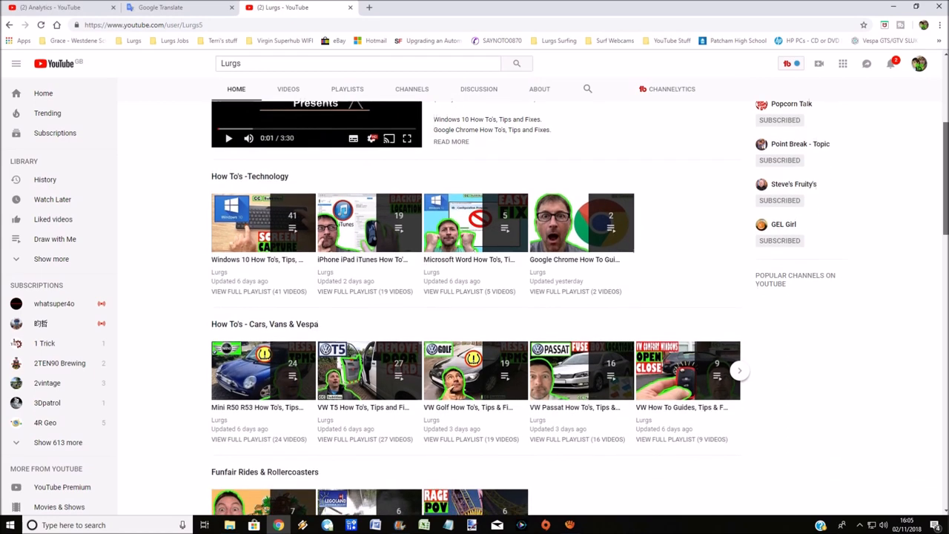
{"action": "scroll", "scroll_direction": "down", "scroll_amount": 3}
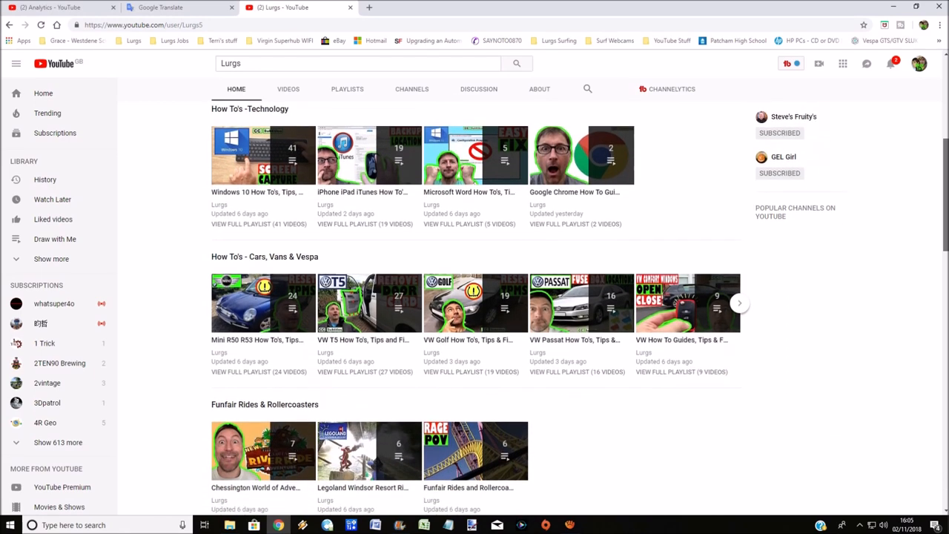
{"action": "scroll", "scroll_direction": "down", "scroll_amount": 3}
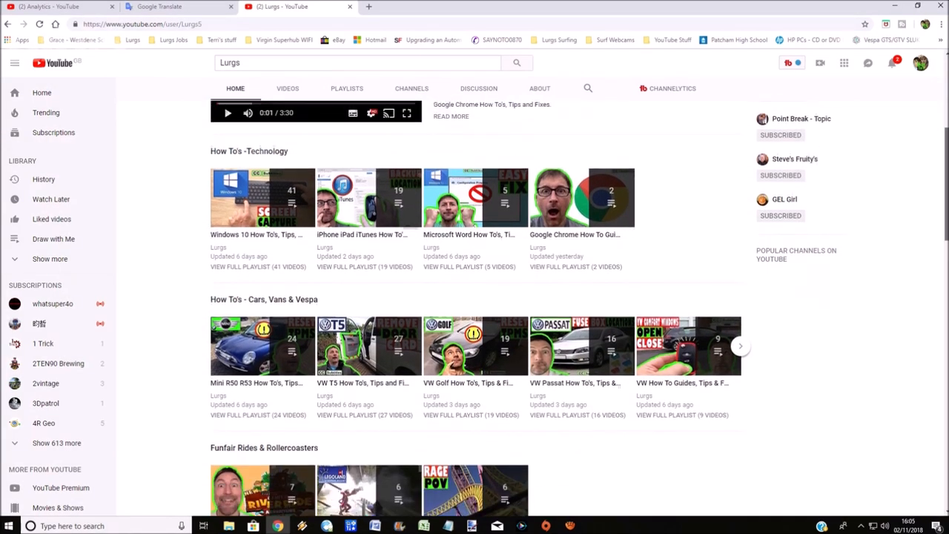
{"action": "scroll", "scroll_direction": "down", "scroll_amount": 3}
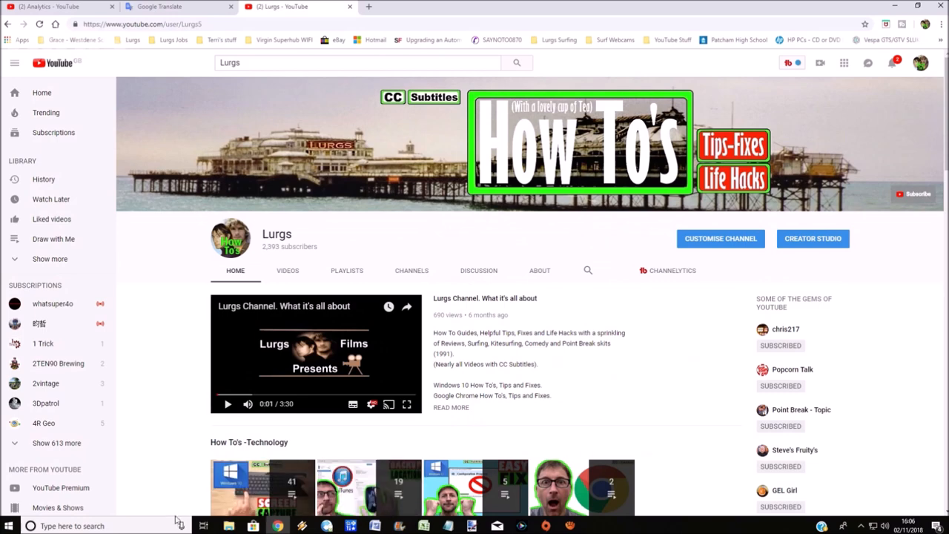
{"action": "left_click", "coordinate": [36, 525]}
{"action": "type", "text": "snip"}
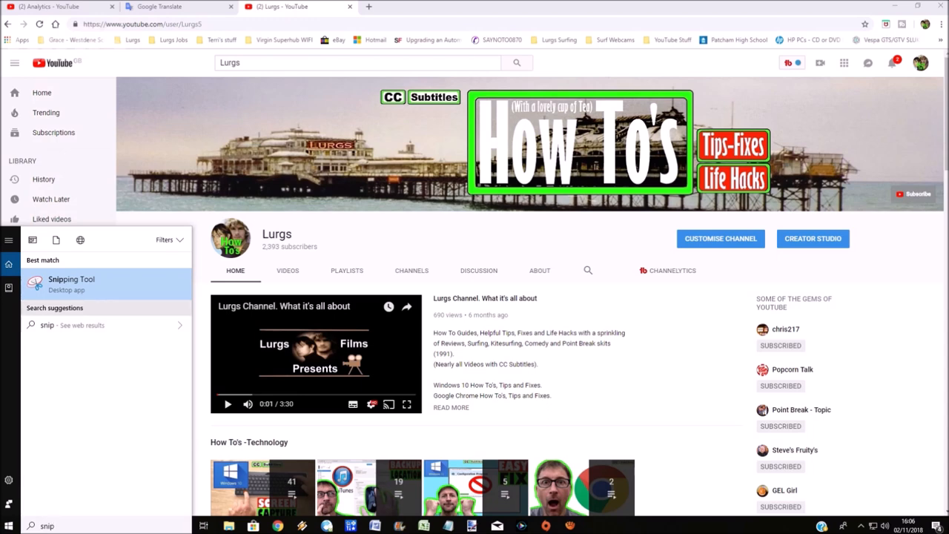
{"action": "left_click", "coordinate": [71, 282]}
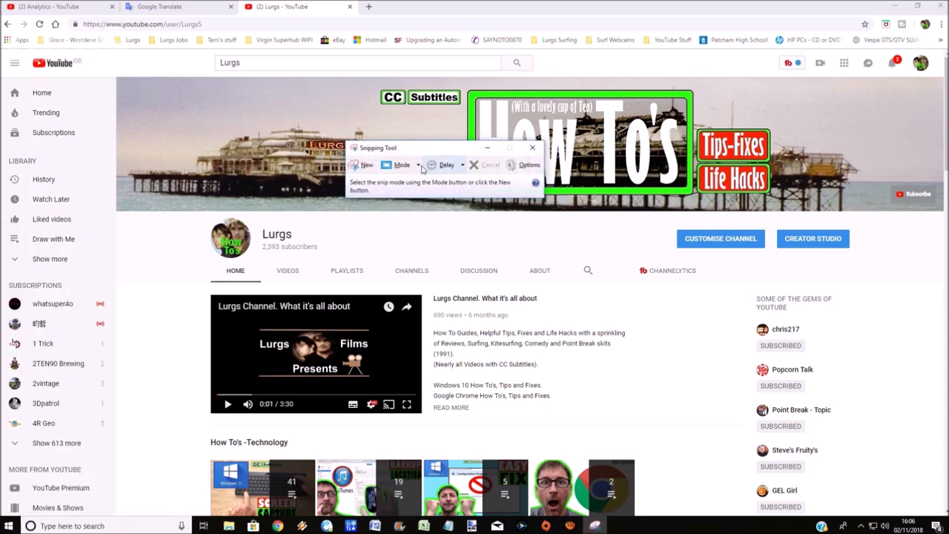
{"action": "left_click", "coordinate": [412, 165]}
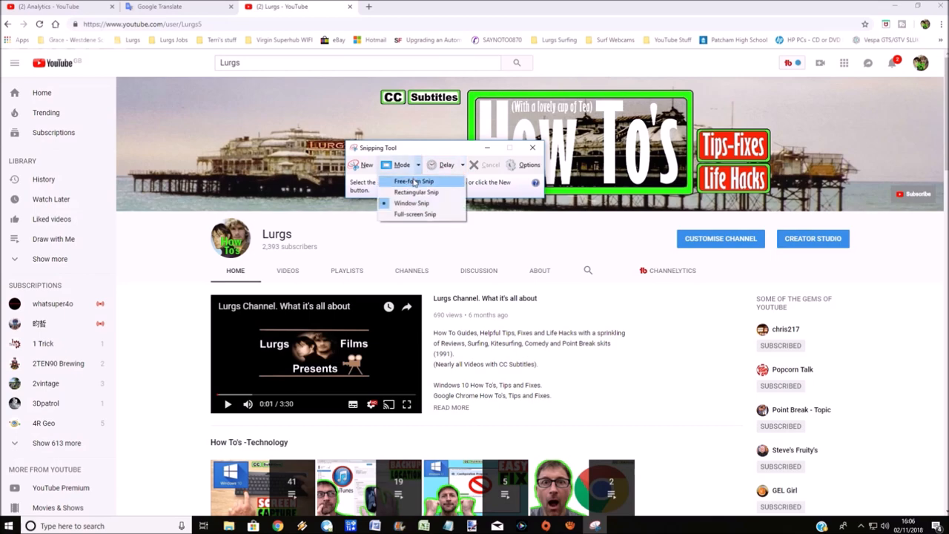
{"action": "left_click", "coordinate": [415, 181]}
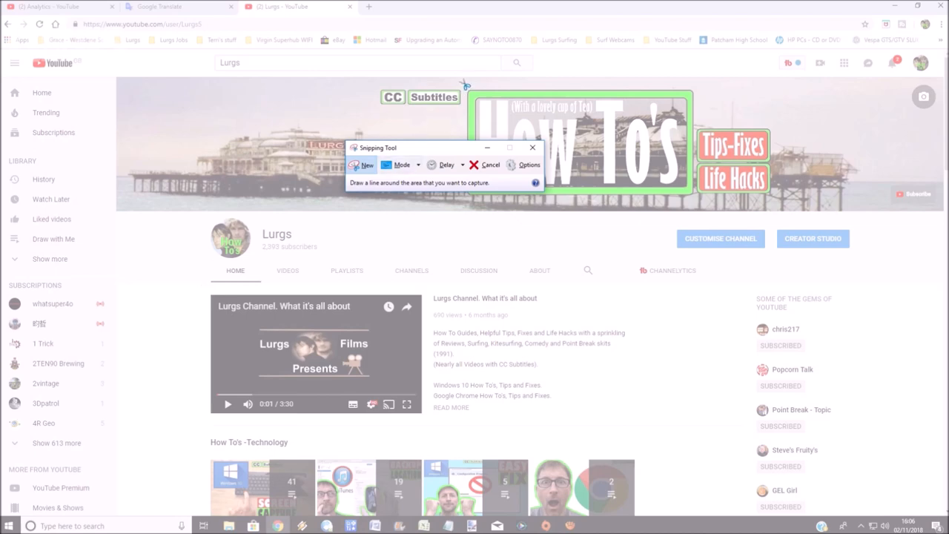
Step: Trace around the How To's logo and save the snip to the Desktop
{"action": "left_click_drag", "start_coordinate": [465, 83], "coordinate": [682, 86]}
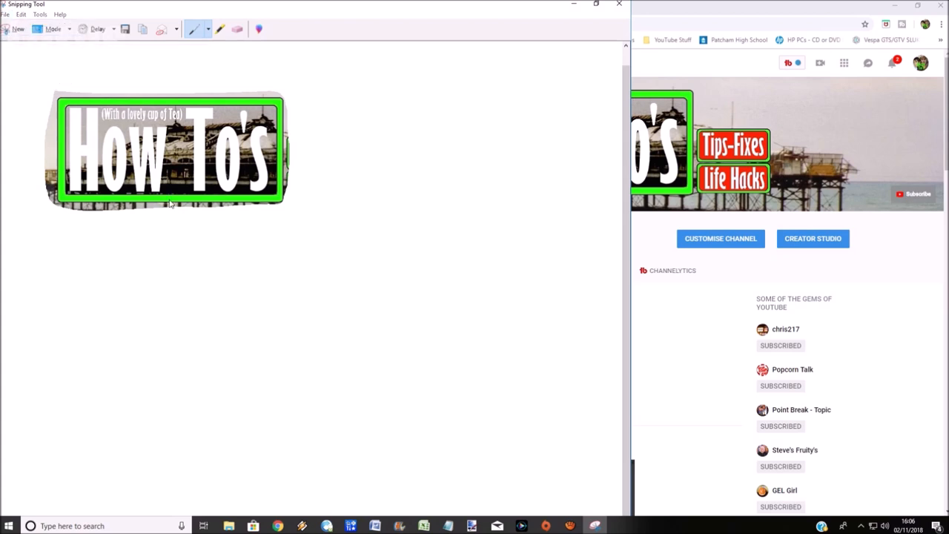
{"action": "left_click", "coordinate": [129, 29]}
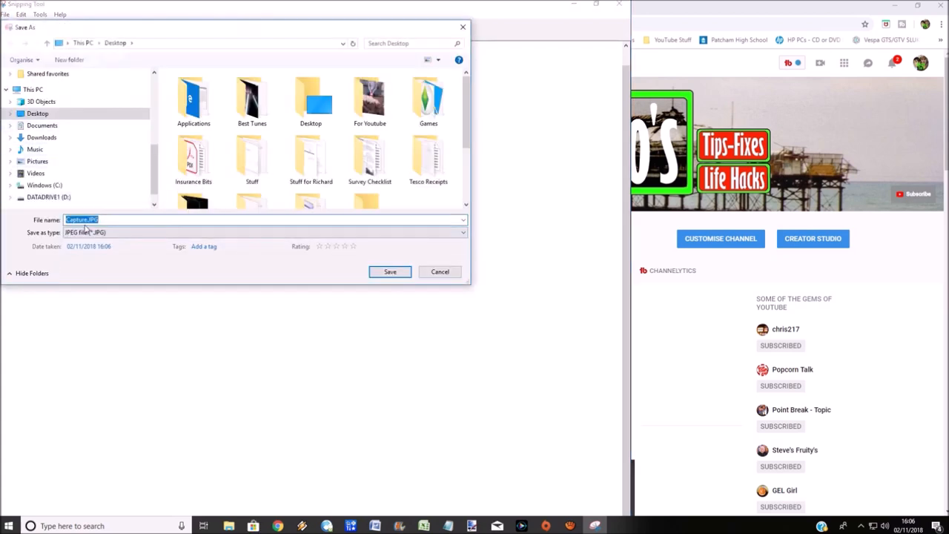
{"action": "left_click", "coordinate": [457, 231]}
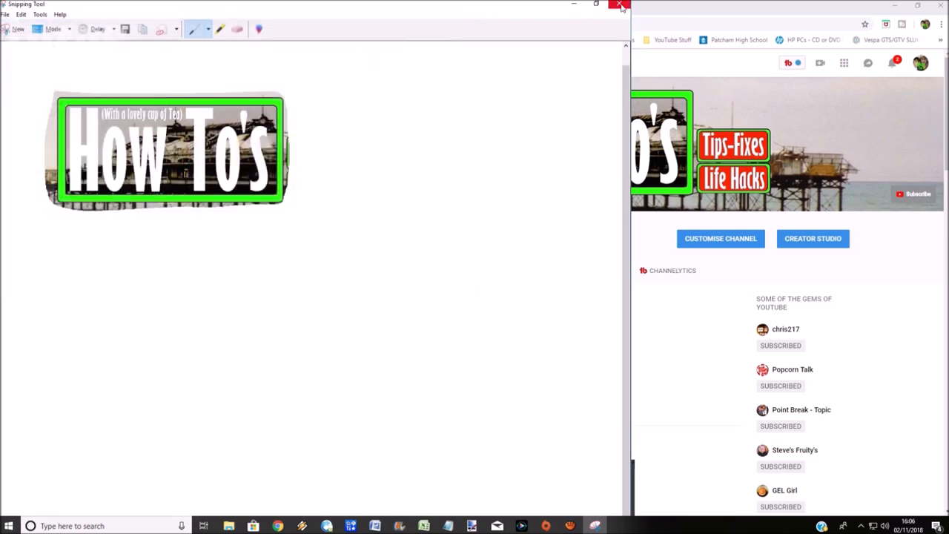
Step: Reopen Snipping Tool via search, take a Rectangular Snip of the banner, then exit
{"action": "left_click", "coordinate": [618, 5]}
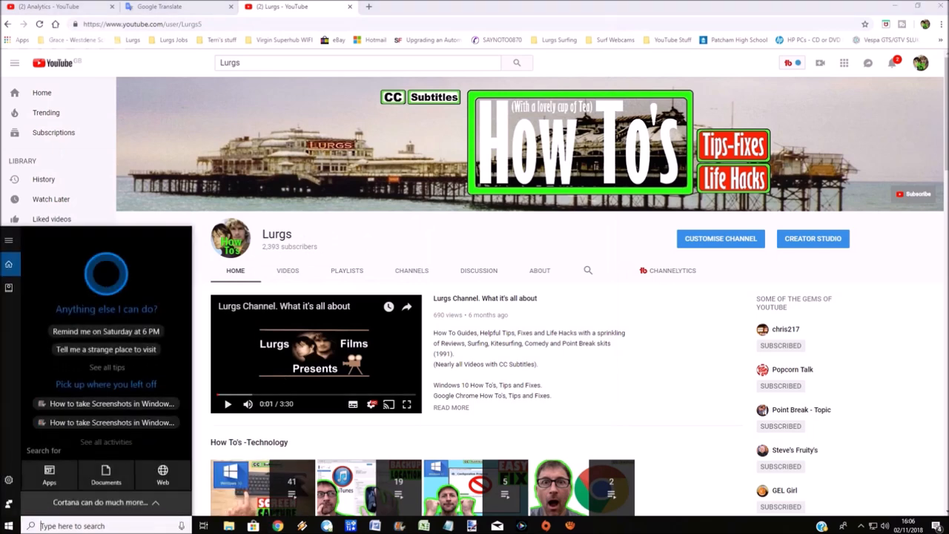
{"action": "type", "text": "snip"}
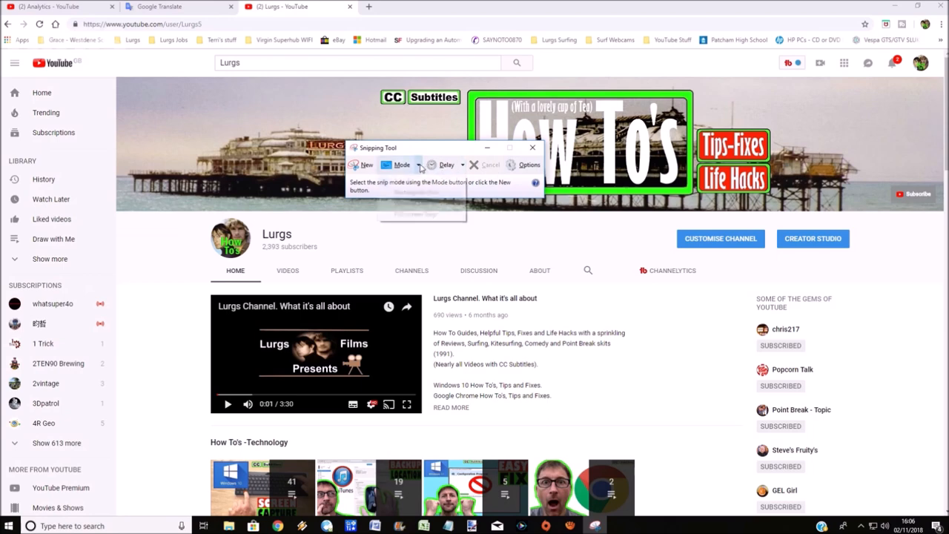
{"action": "left_click", "coordinate": [362, 165]}
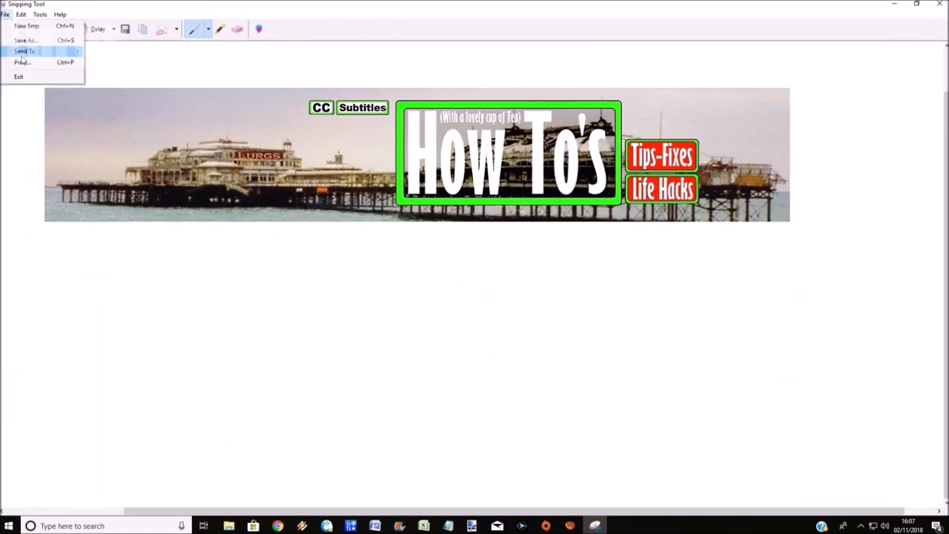
{"action": "left_click", "coordinate": [17, 29]}
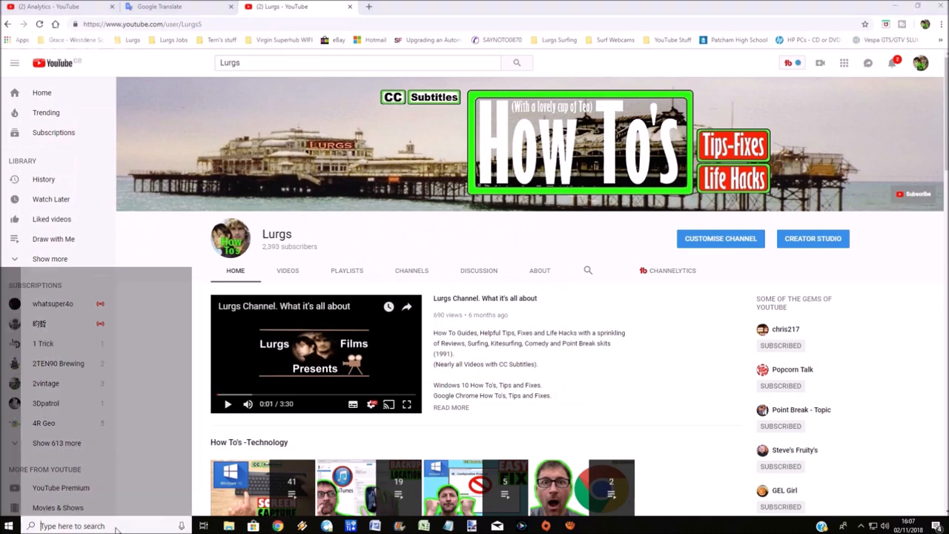
Step: Reopen Snipping Tool and capture a Full-screen Snip of the channel page
{"action": "type", "text": "snip"}
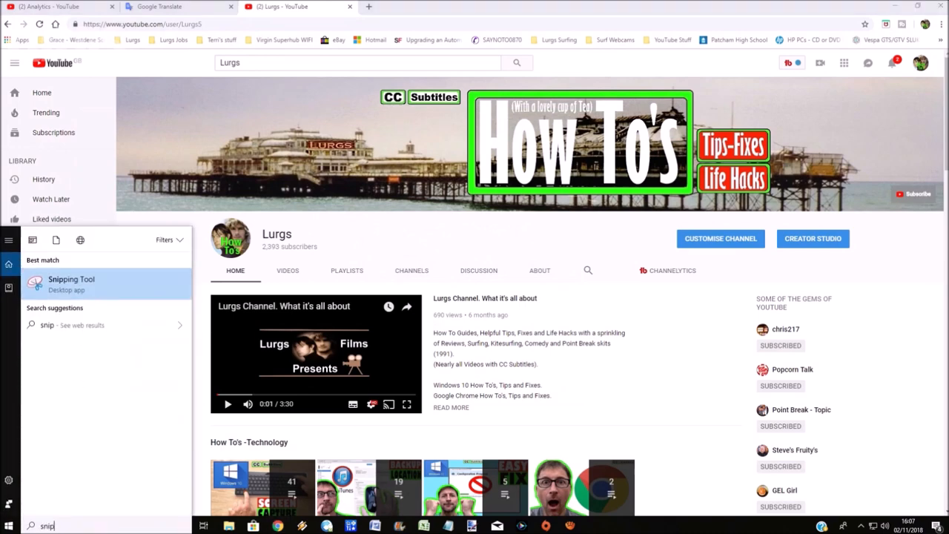
{"action": "left_click", "coordinate": [71, 283]}
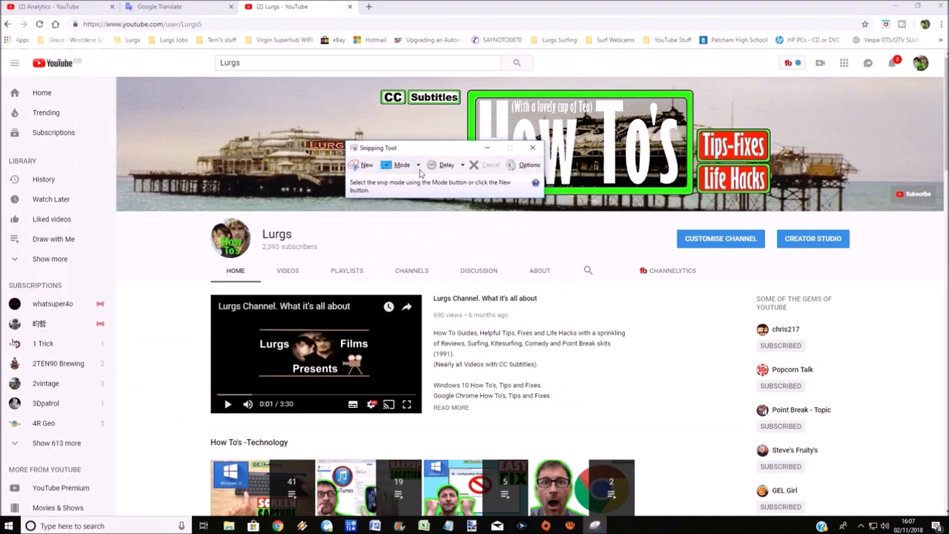
{"action": "left_click", "coordinate": [412, 165]}
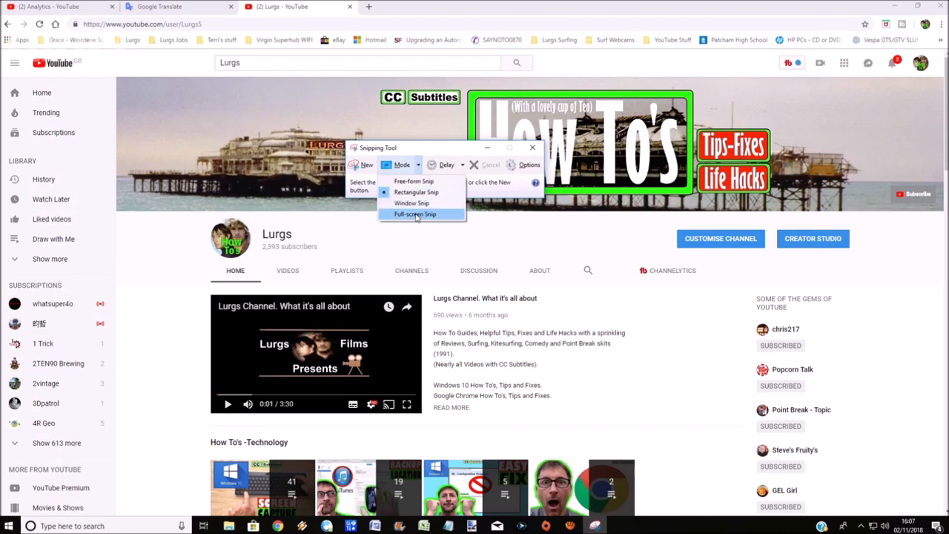
{"action": "left_click", "coordinate": [414, 213]}
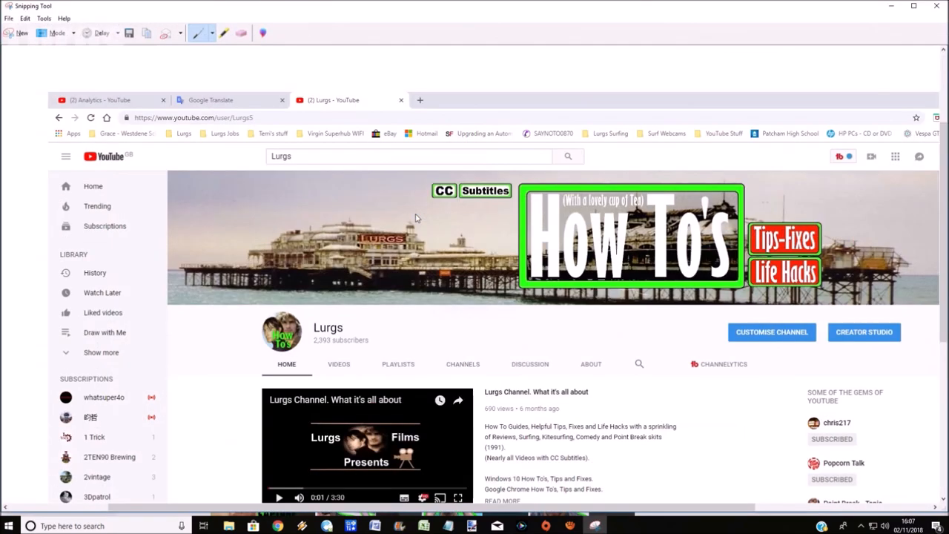
{"action": "scroll", "scroll_direction": "down", "scroll_amount": 3}
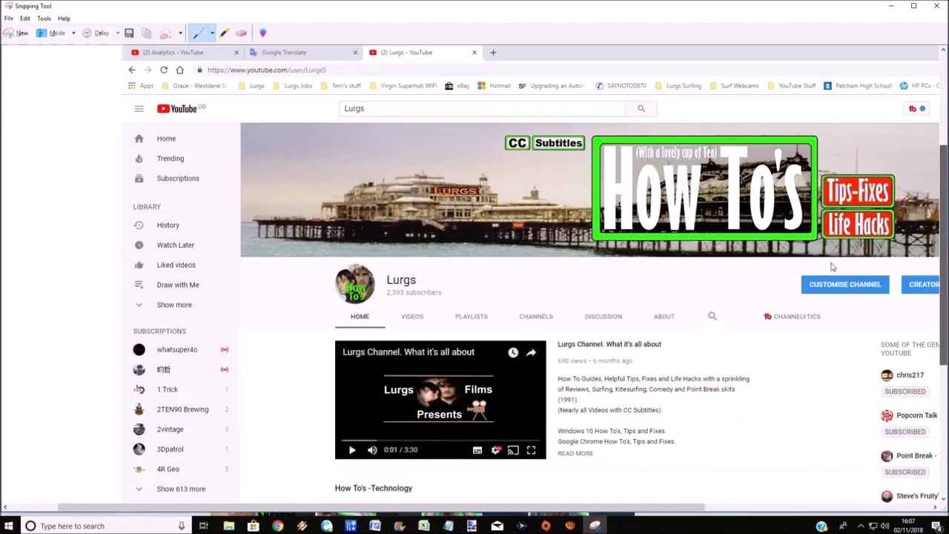
{"action": "left_click", "coordinate": [9, 18]}
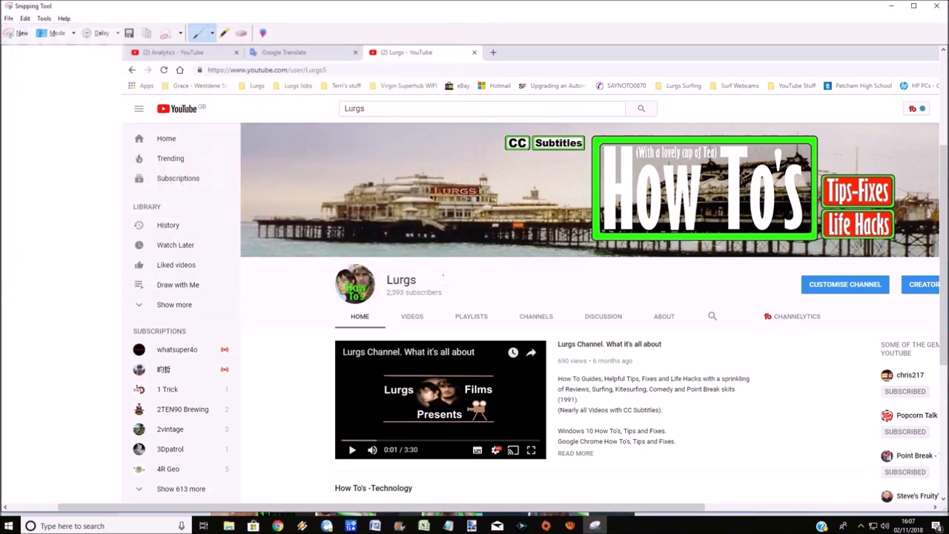
{"action": "left_click", "coordinate": [931, 10]}
{"action": "type", "text": "s"}
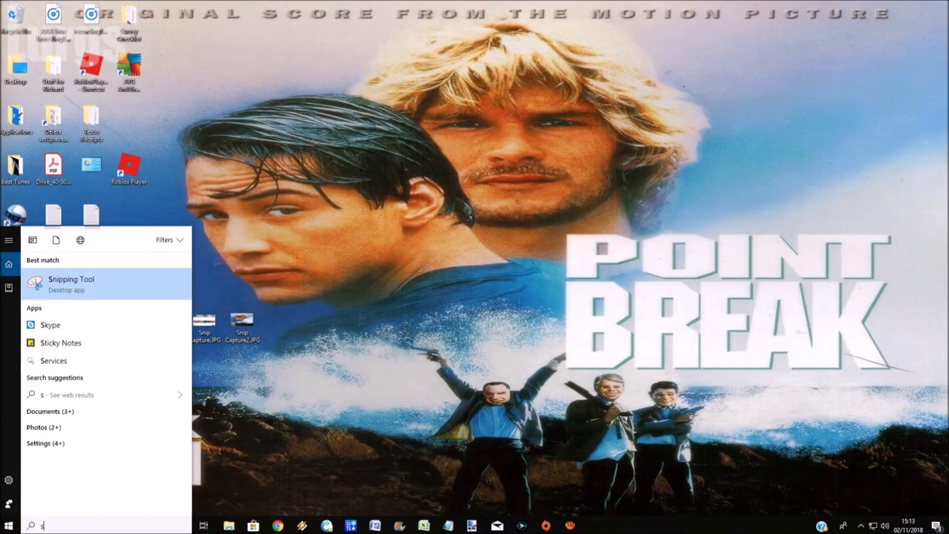
Step: Pin Snipping Tool to the taskbar from Start search and launch it from there
{"action": "type", "text": "nip"}
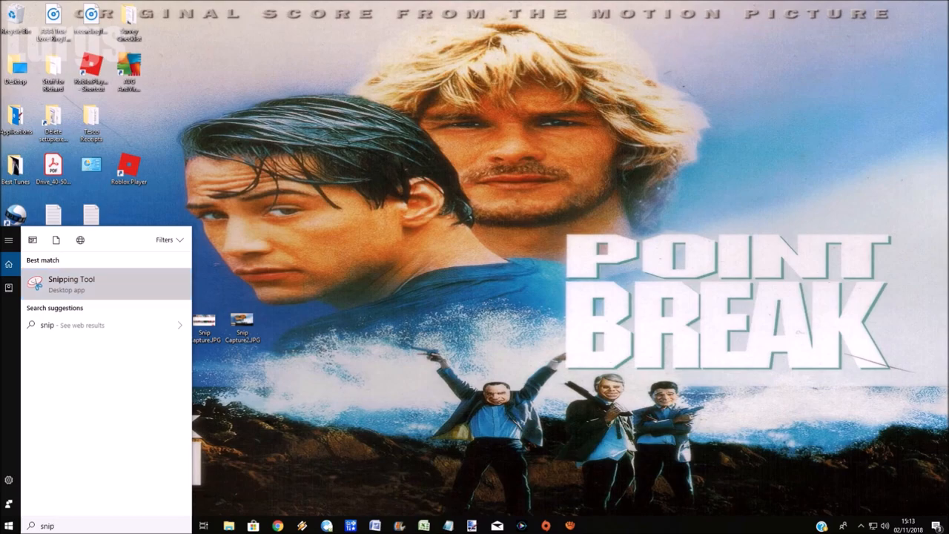
{"action": "right_click", "coordinate": [71, 283]}
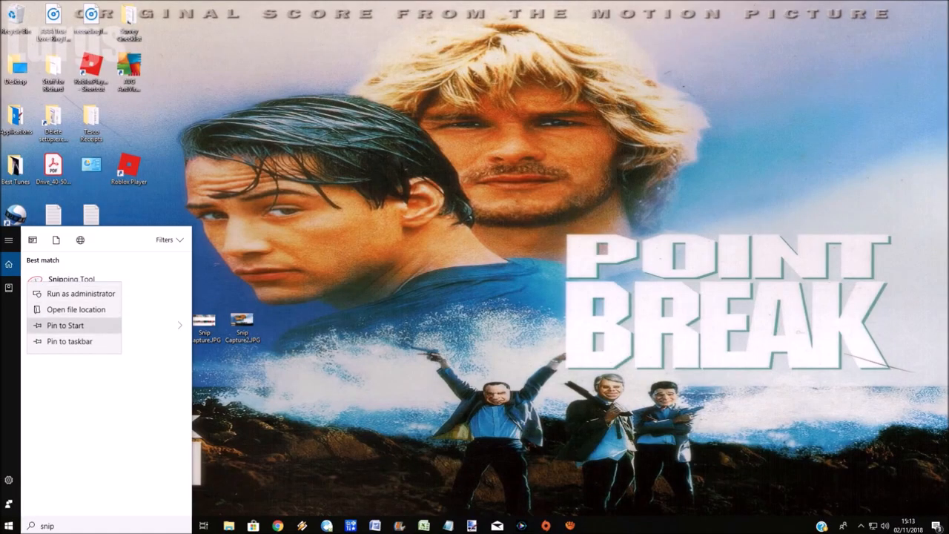
{"action": "left_click", "coordinate": [68, 341]}
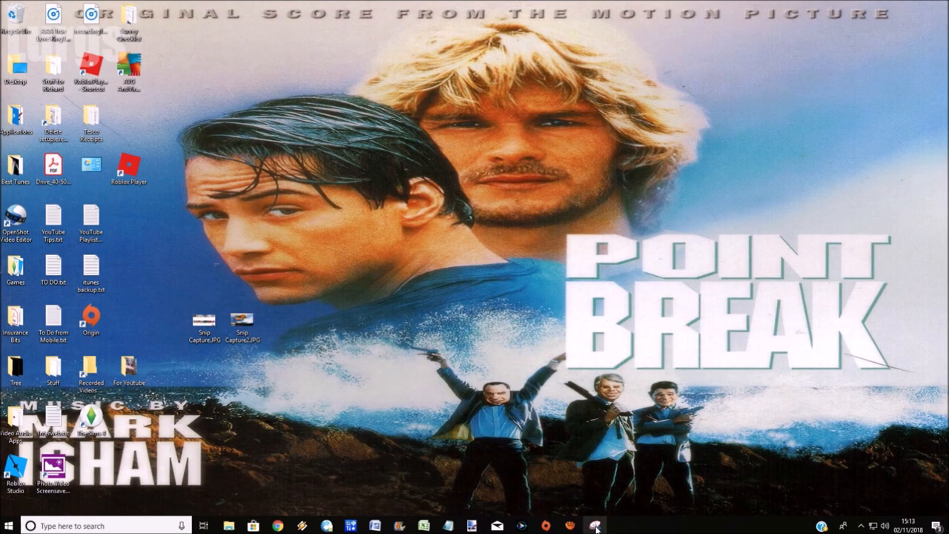
{"action": "left_click", "coordinate": [602, 521]}
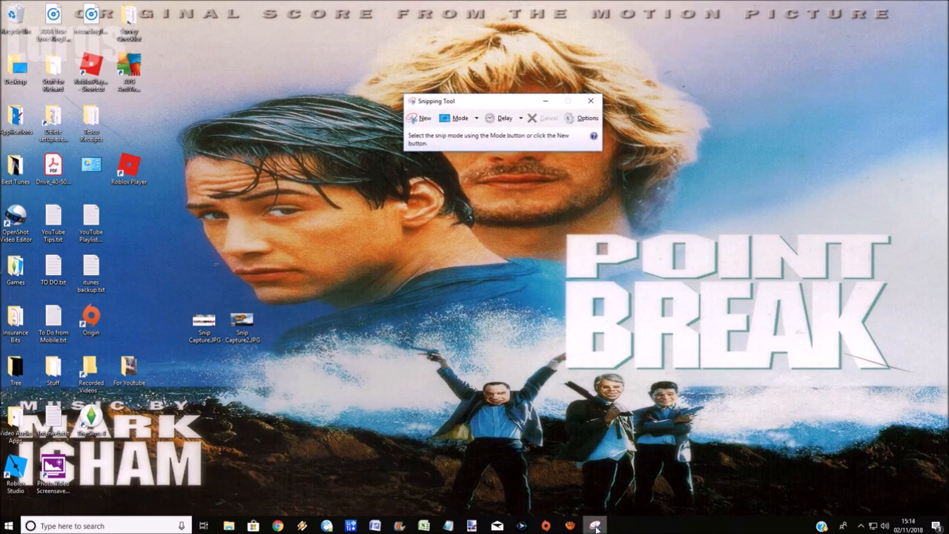